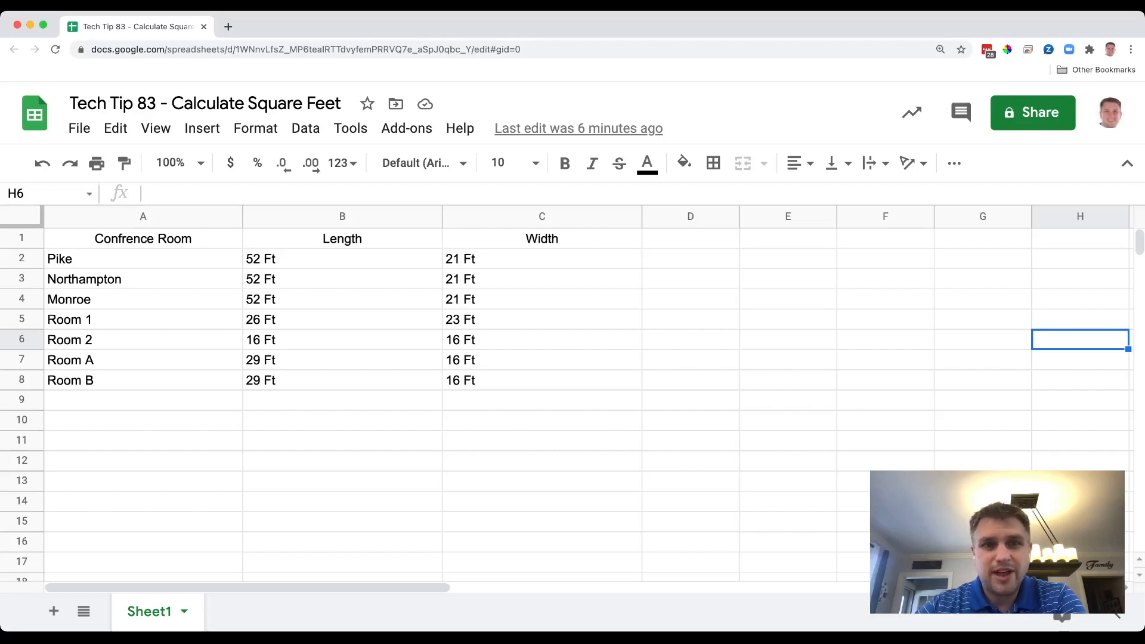
- Select Pike's length cell B2 to correct it to 52
left_click(342, 258)
type("52")
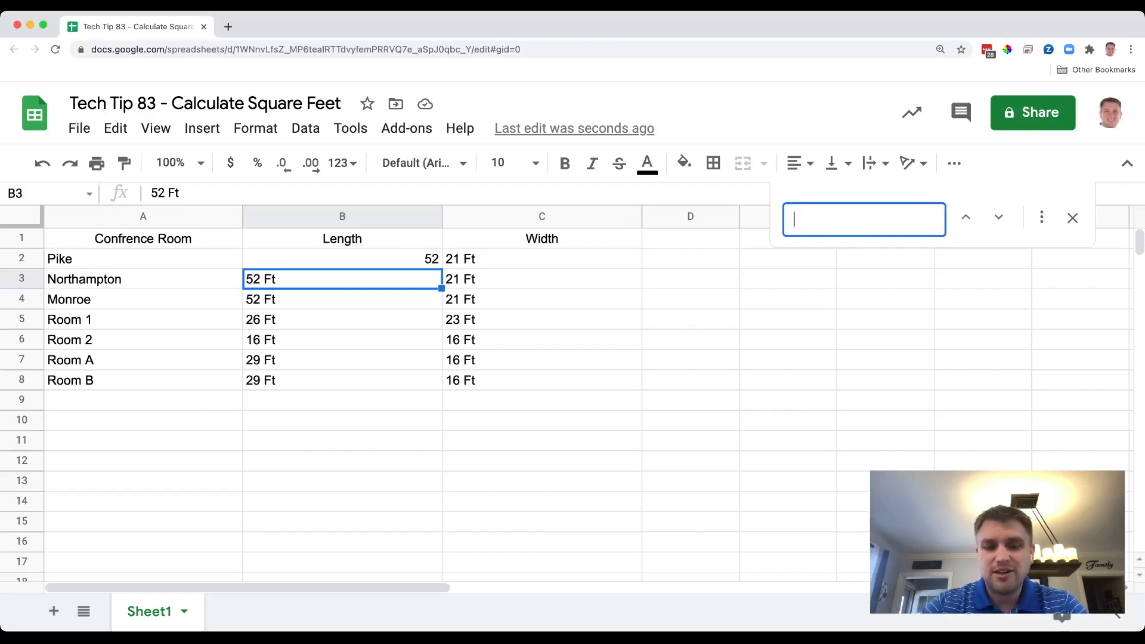
- Replace every 'Ft' in the sheet with nothing, then title D1 'Square Feet'
type("Ft")
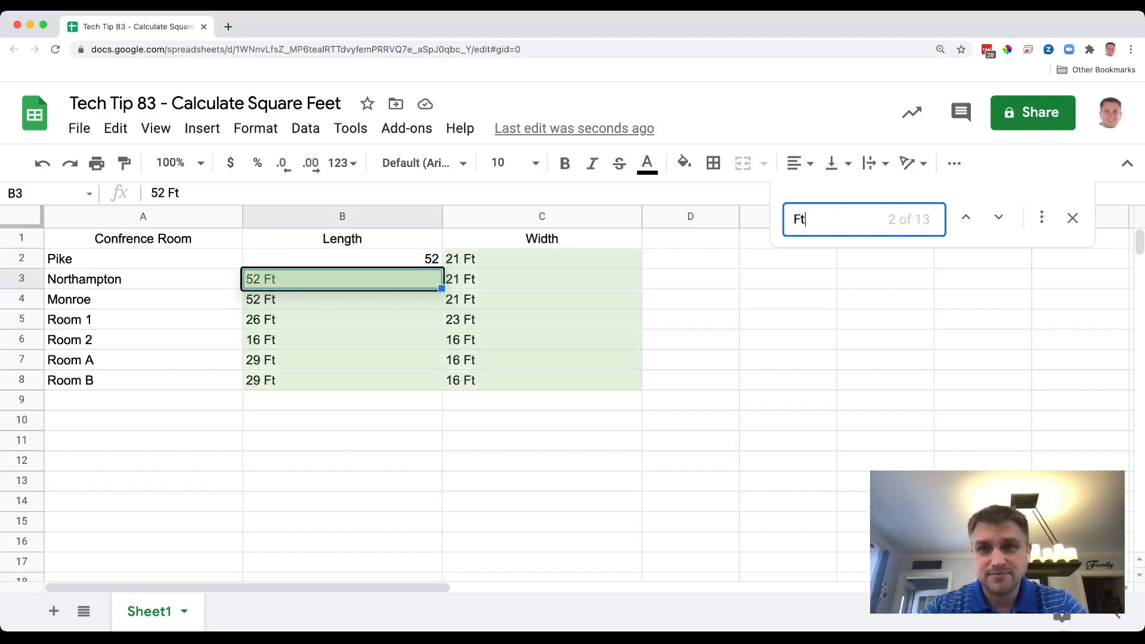
left_click(1041, 217)
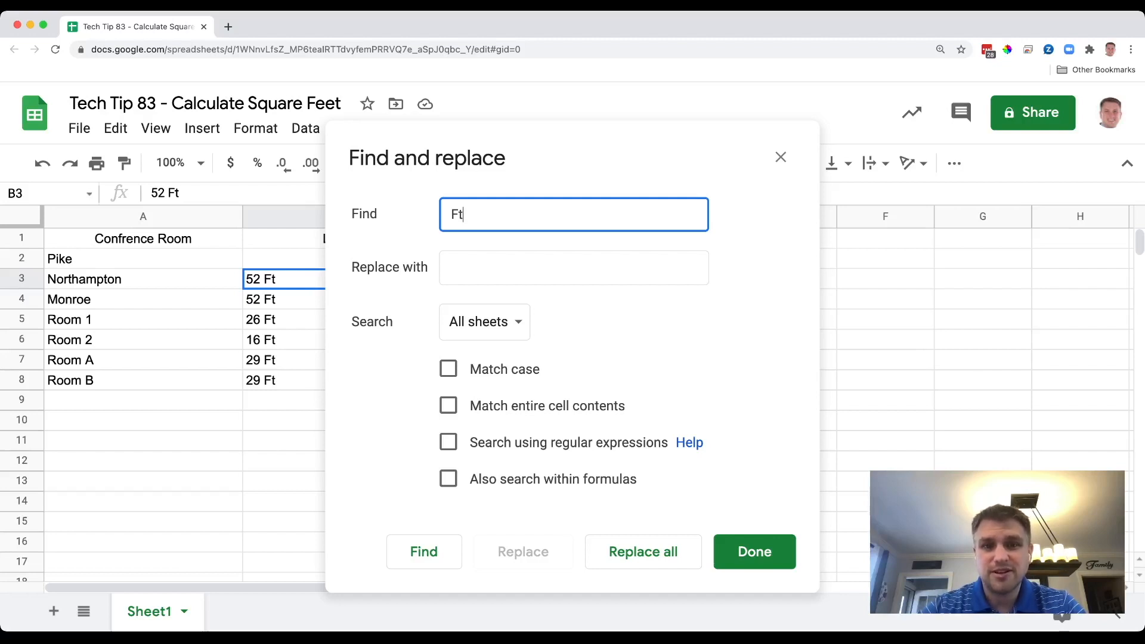
left_click(642, 551)
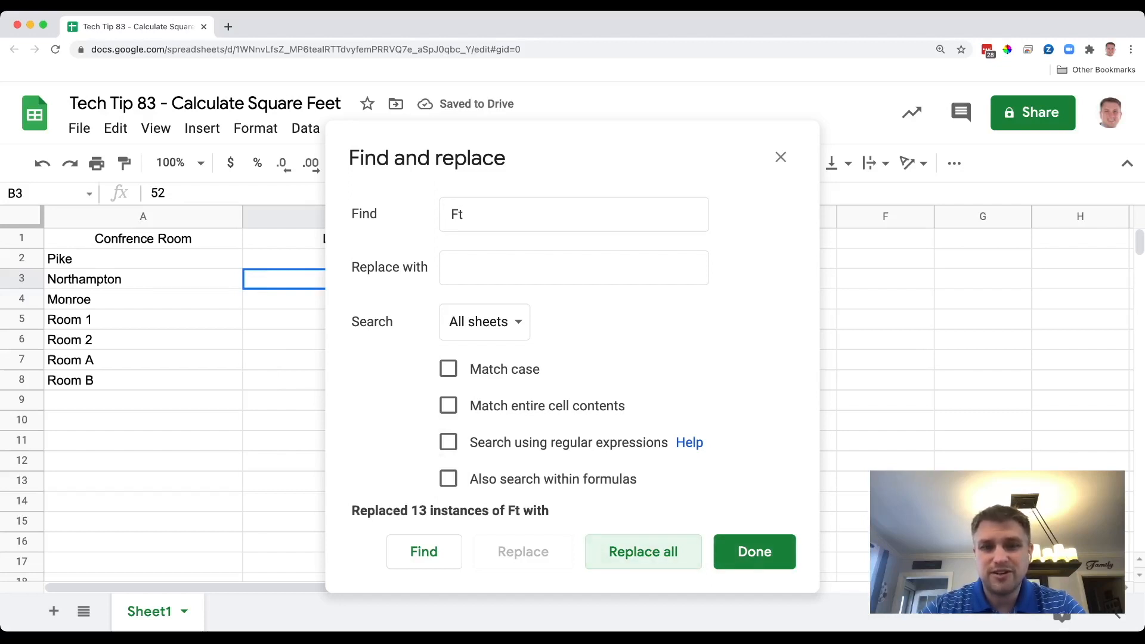
left_click(754, 551)
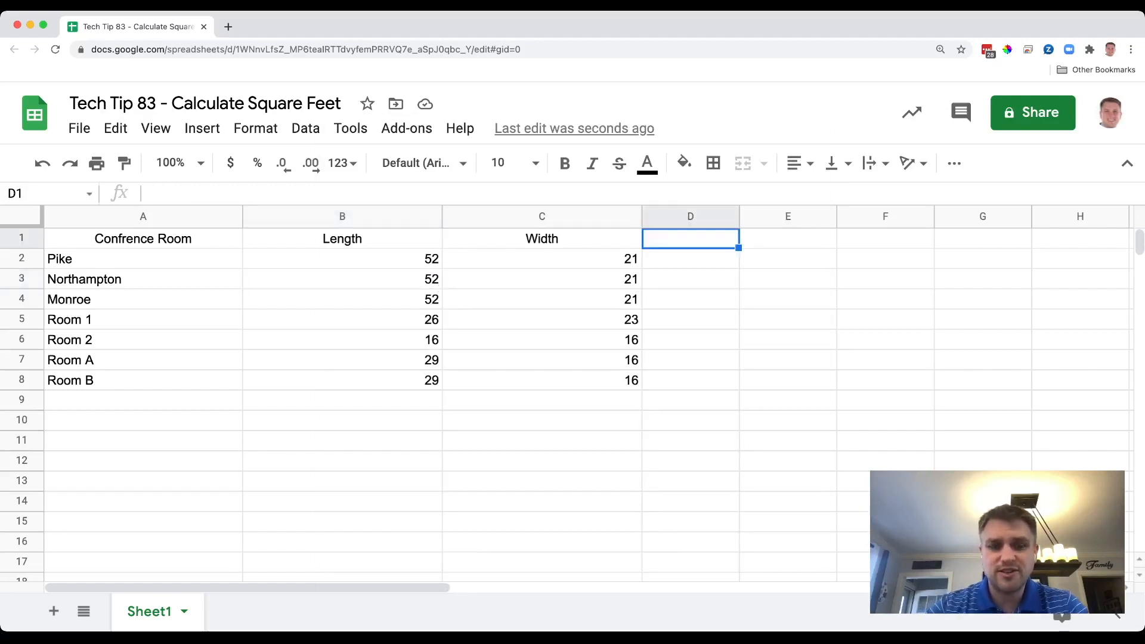
type("Square Feet")
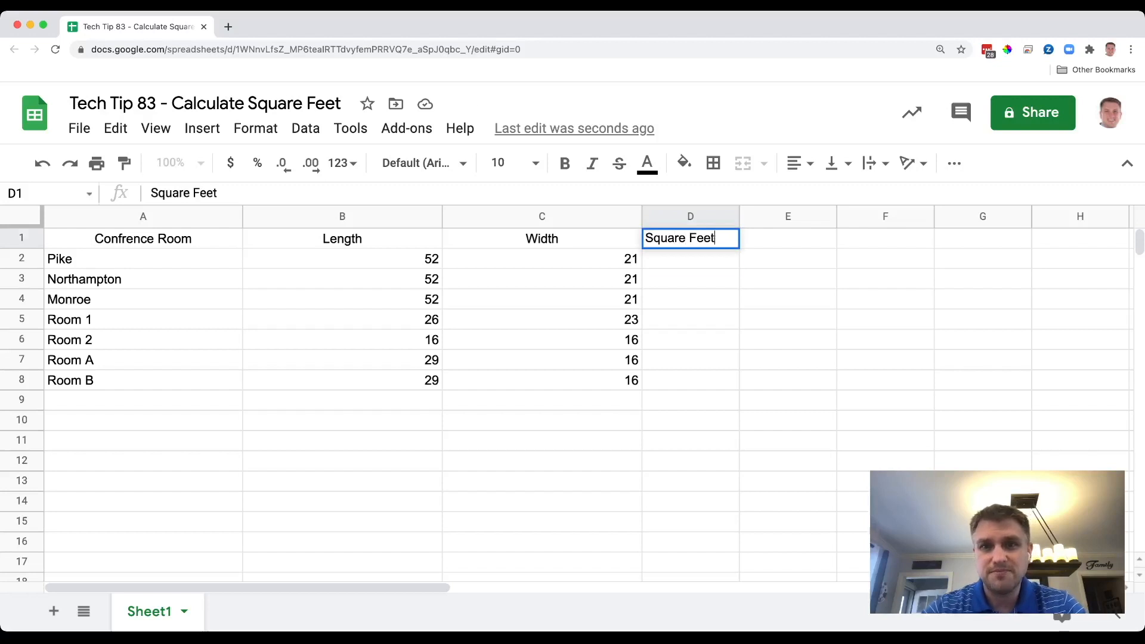
key("enter")
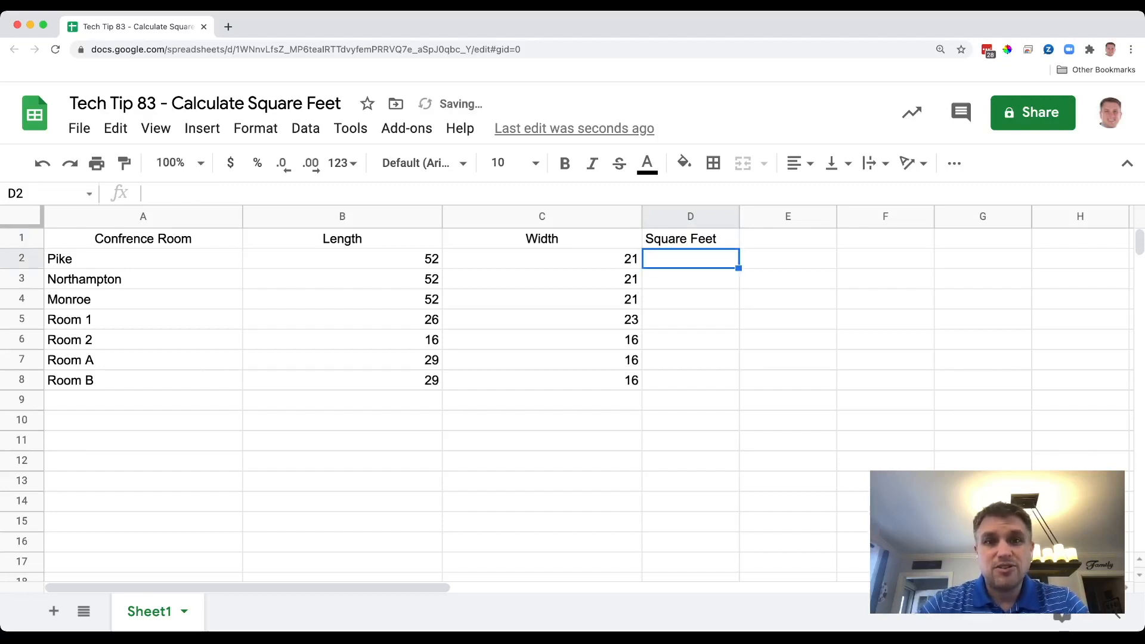
- Enter =B2*C2 in D2 so Pike's area shows 1092
type("=")
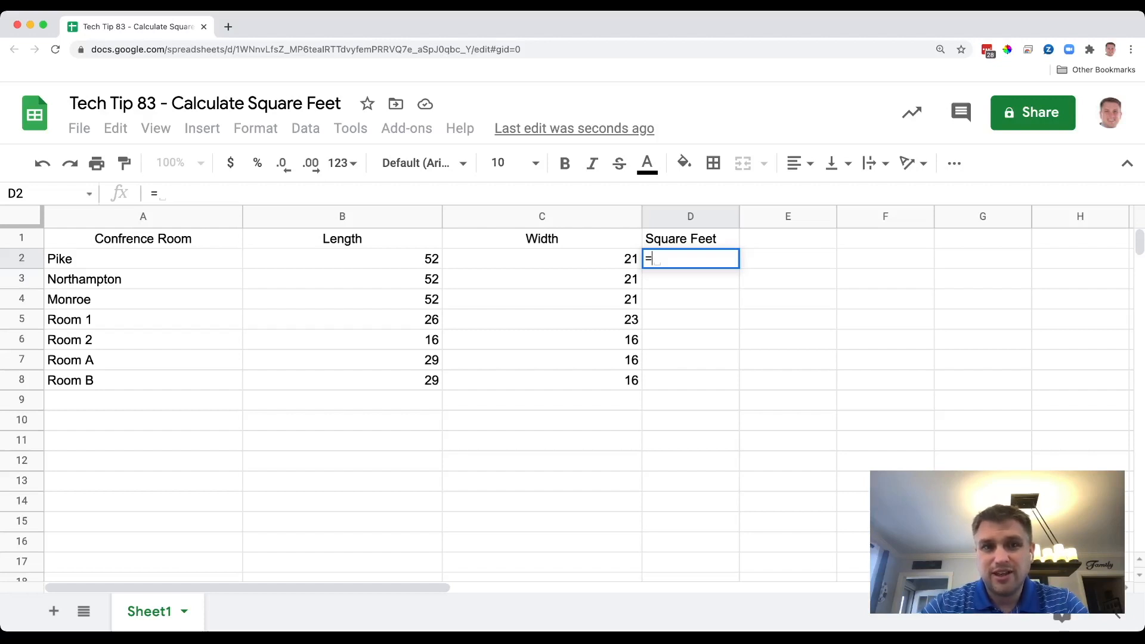
left_click(341, 259)
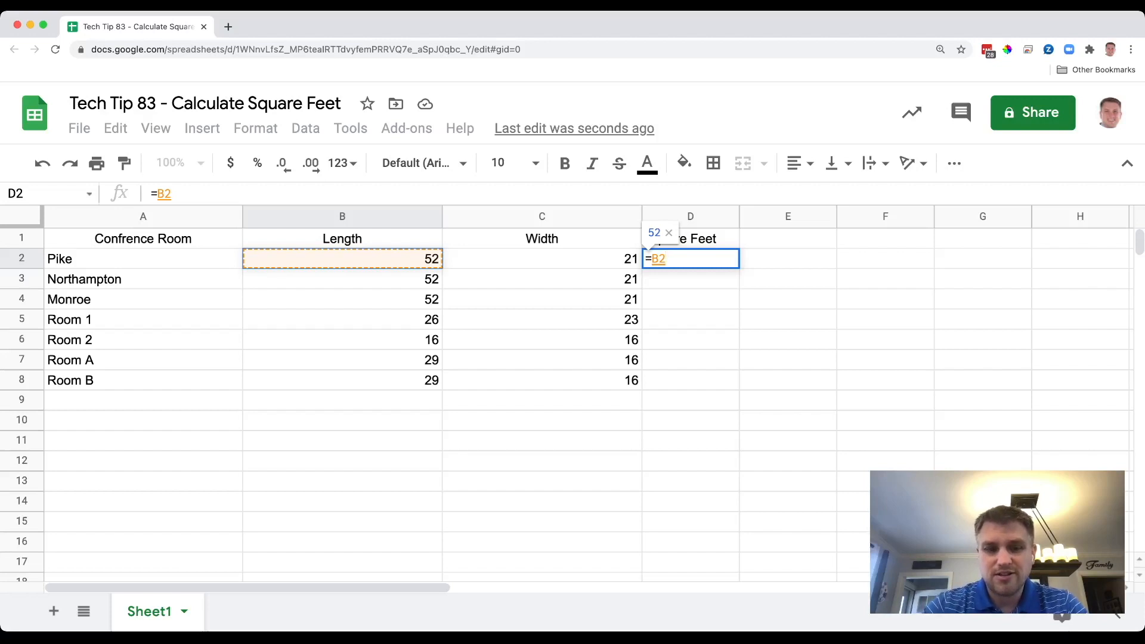
type("*")
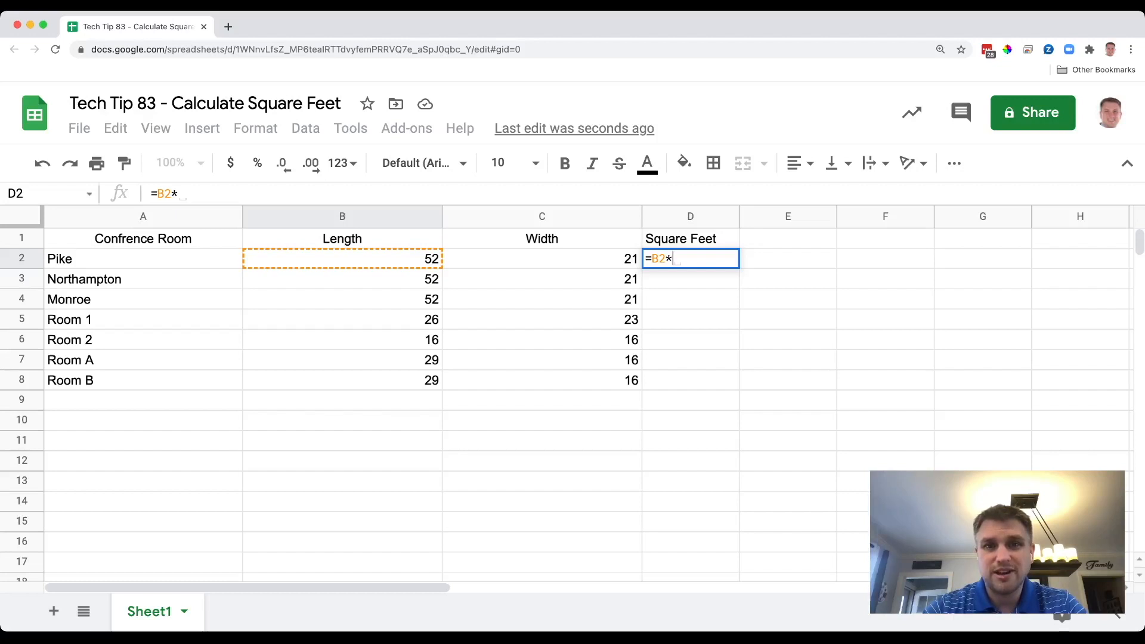
left_click(541, 258)
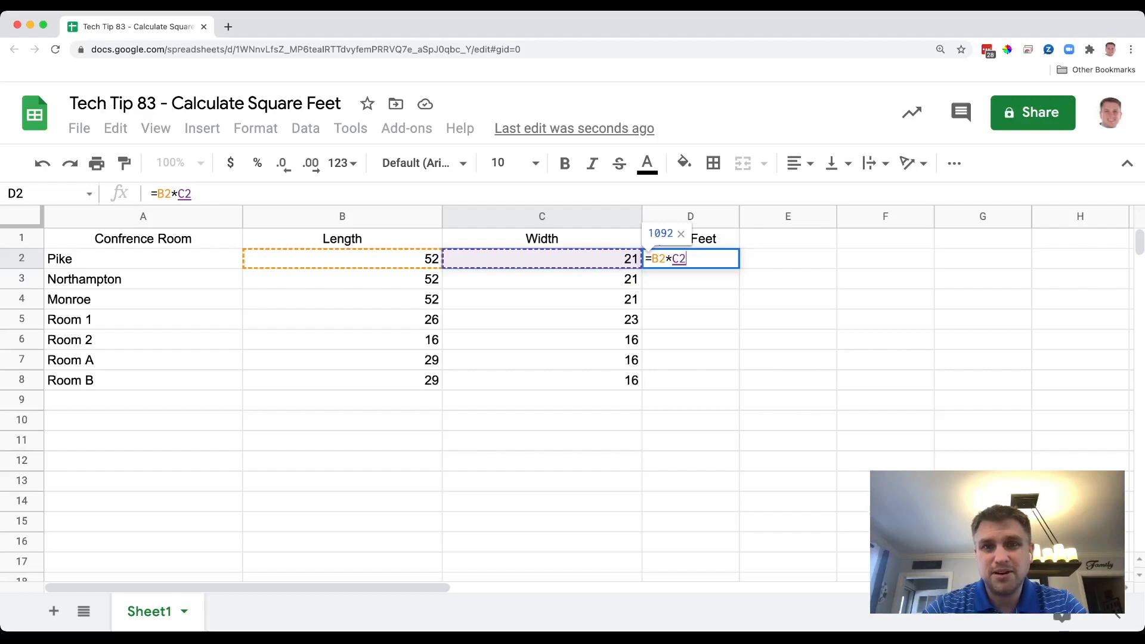
key("Enter")
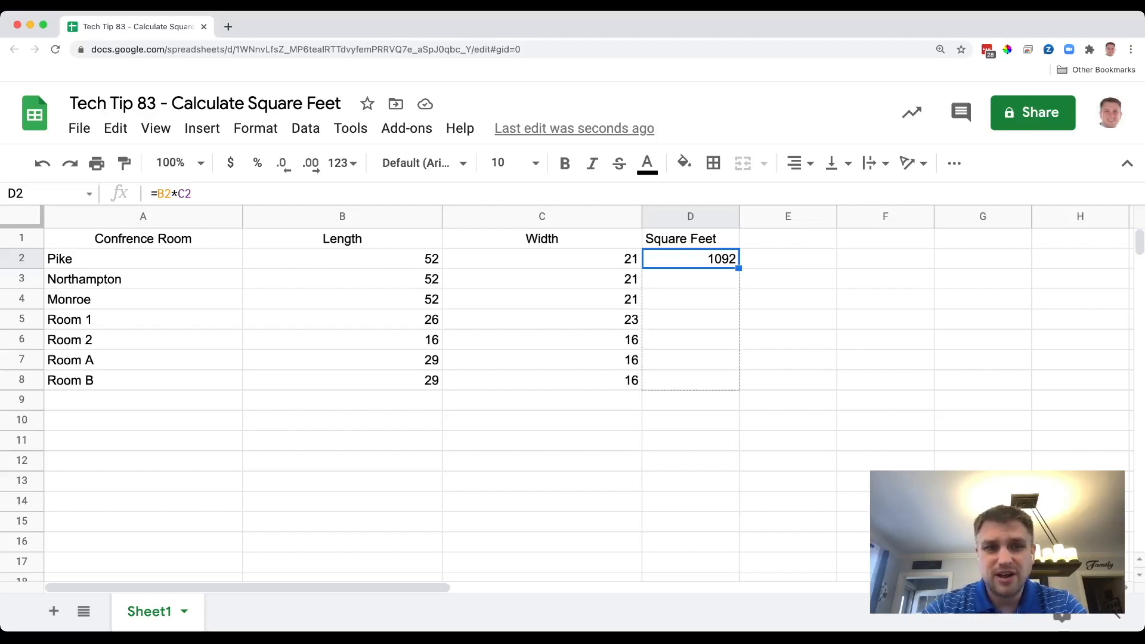
- Fill D2's area formula down to D8 (1092 through 256) and select D9
left_click_drag(737, 268, 738, 380)
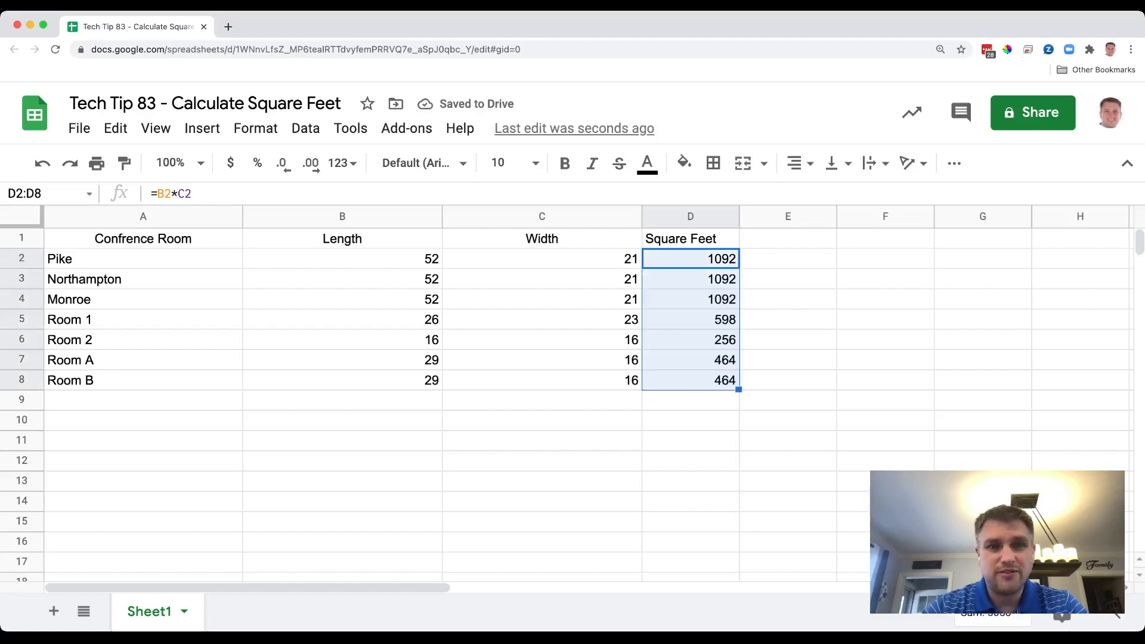
left_click(689, 400)
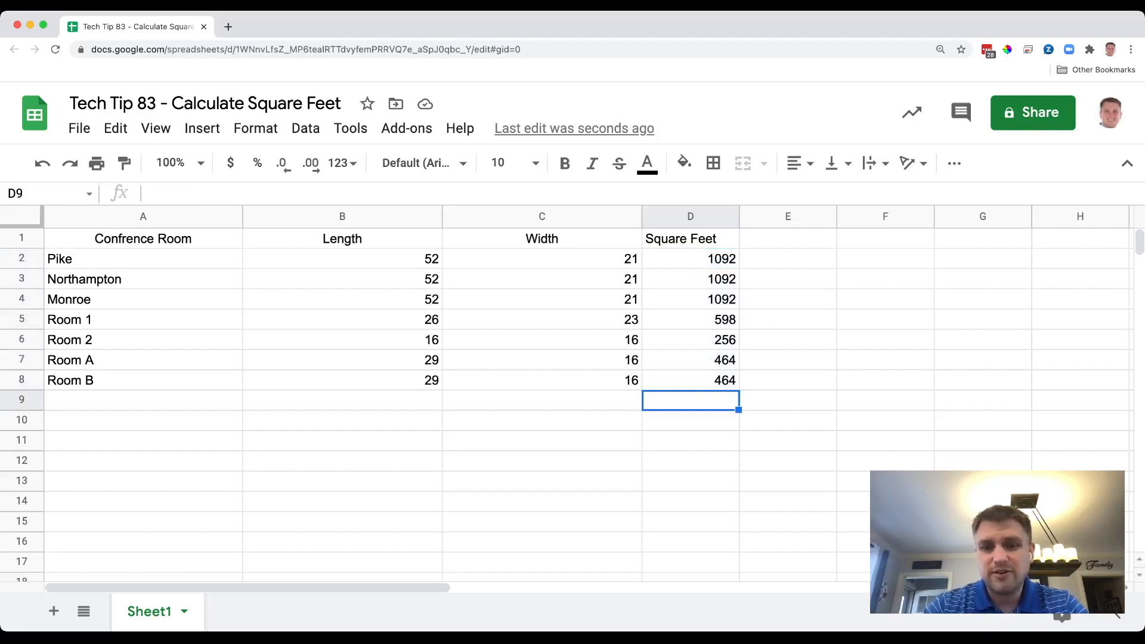
- Enter =SUM(D2:D8) in D9 for a 5058 square-foot total
type("=")
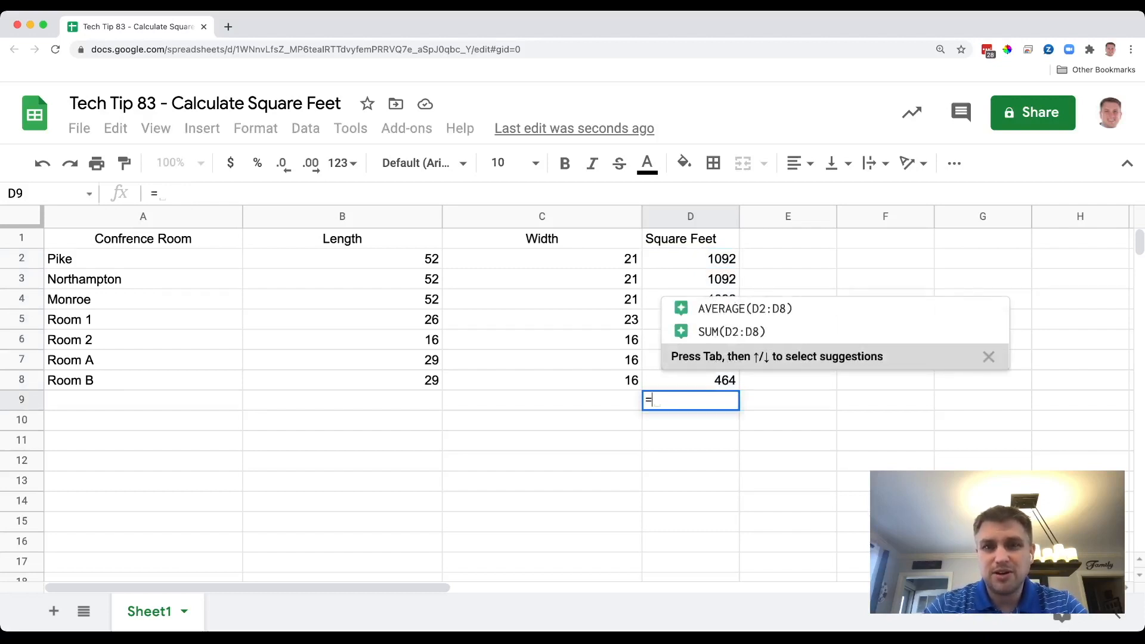
type("sum")
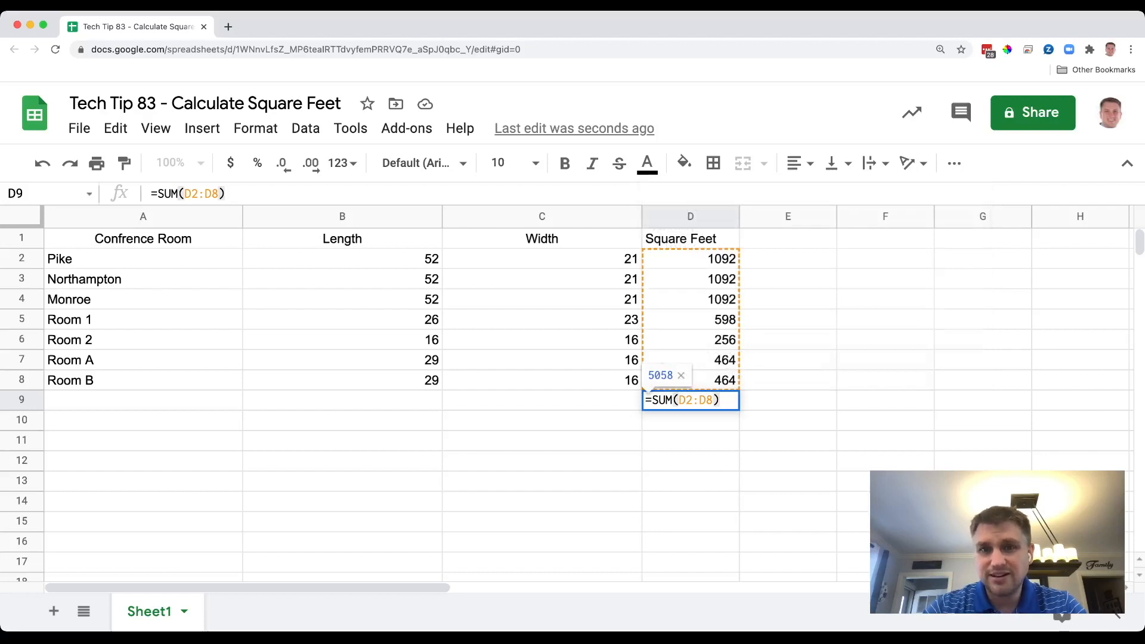
key("Enter")
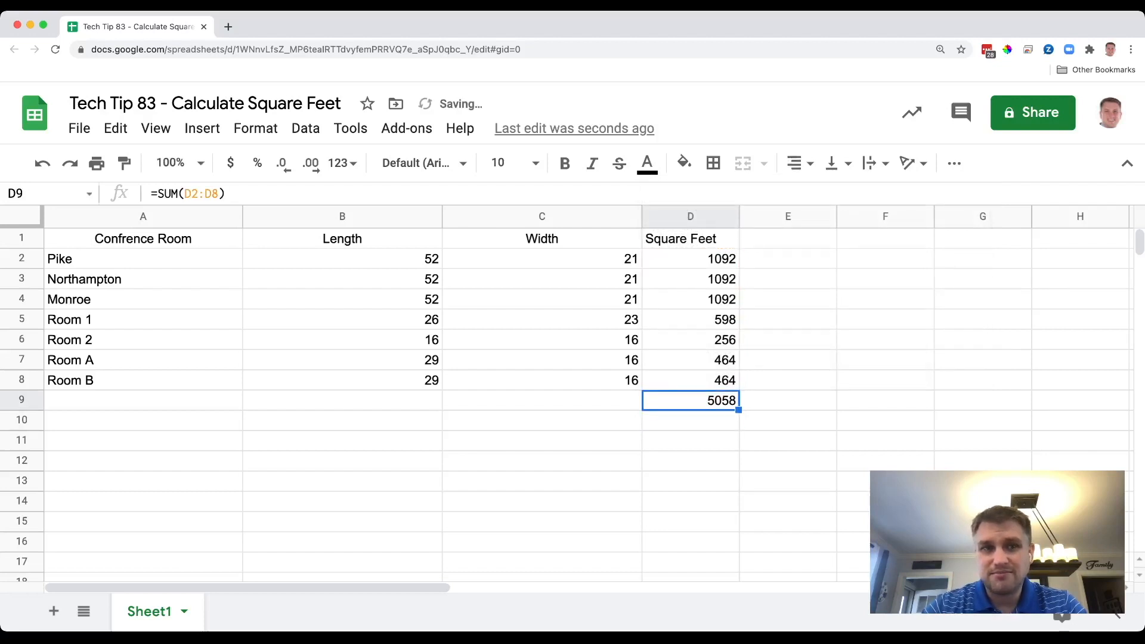